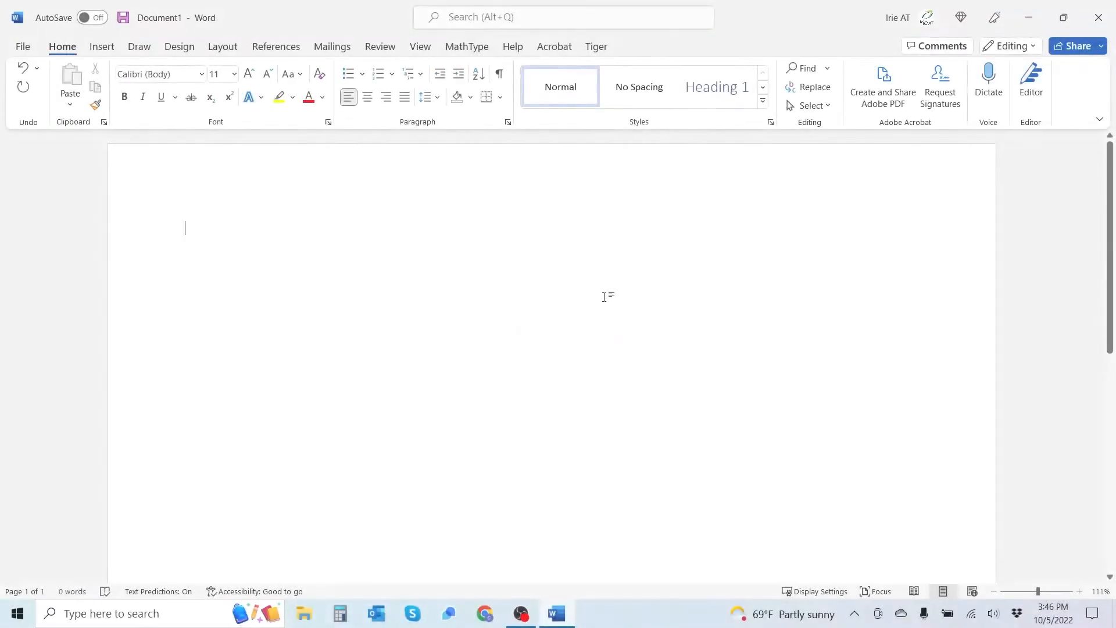
pyautogui.moveTo(581, 269)
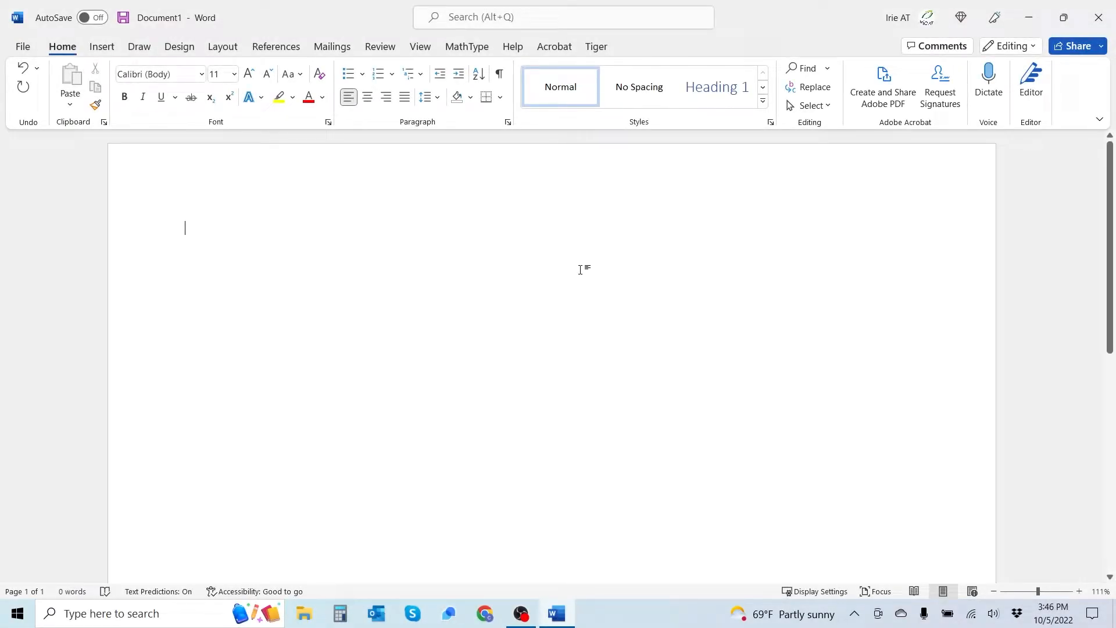
pyautogui.moveTo(363, 253)
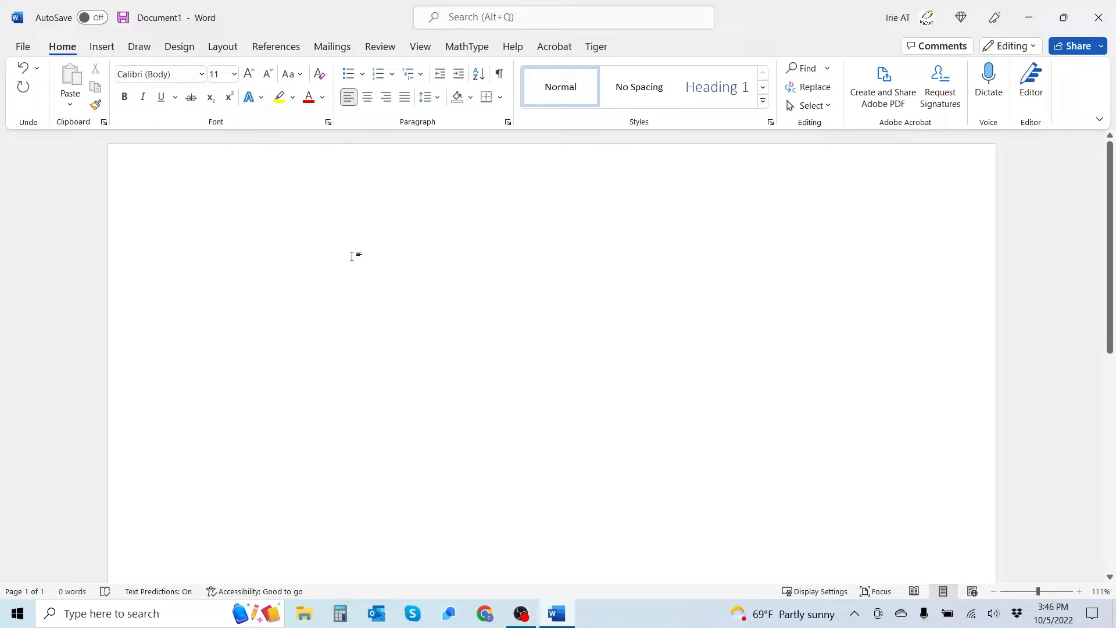
pyautogui.moveTo(279, 251)
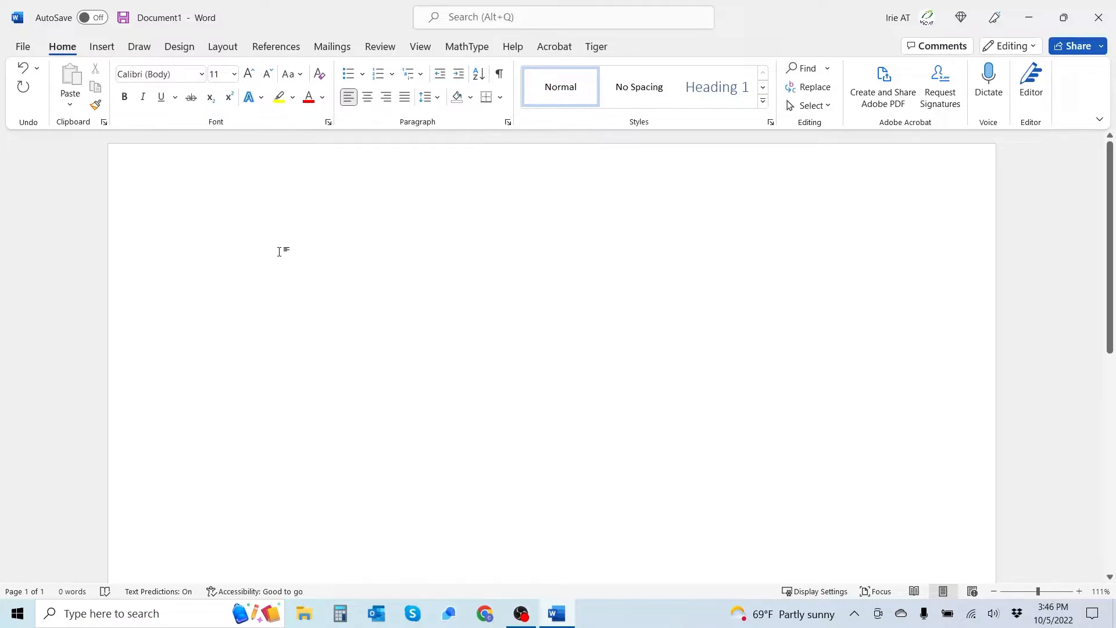
# Write the sentence 'This is a test' at the top of the page.
pyautogui.click(185, 228)
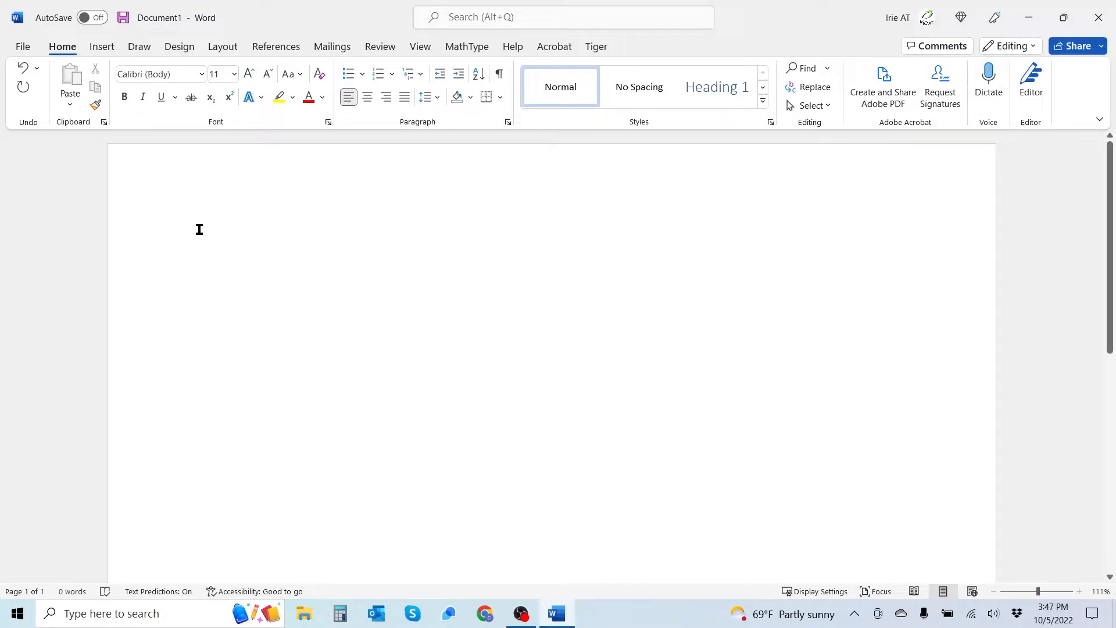
pyautogui.click(187, 229)
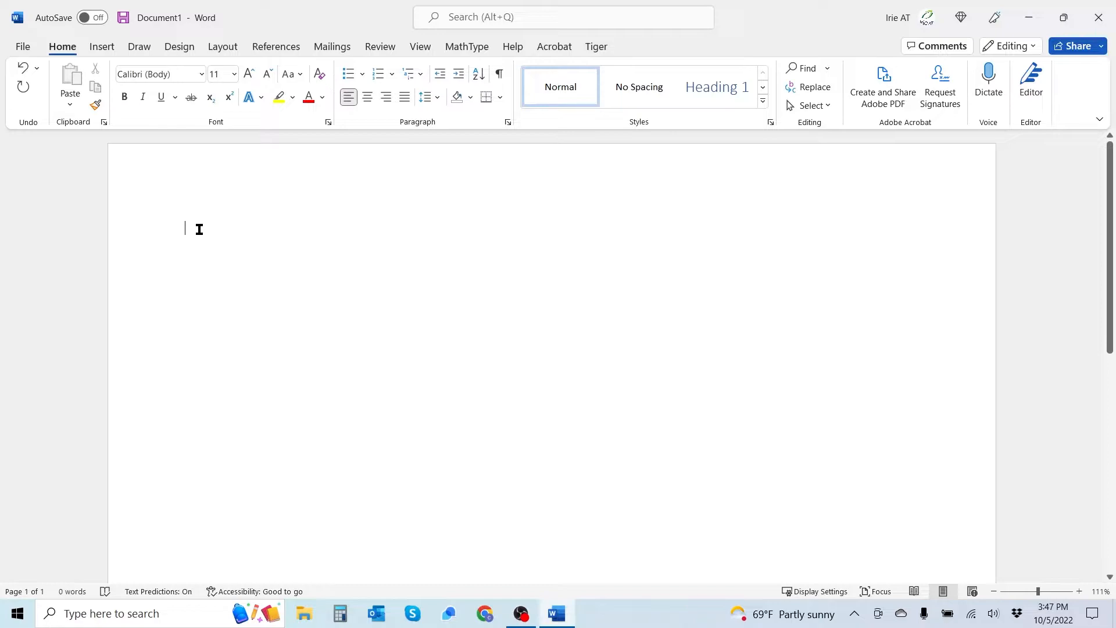
pyautogui.write('This is')
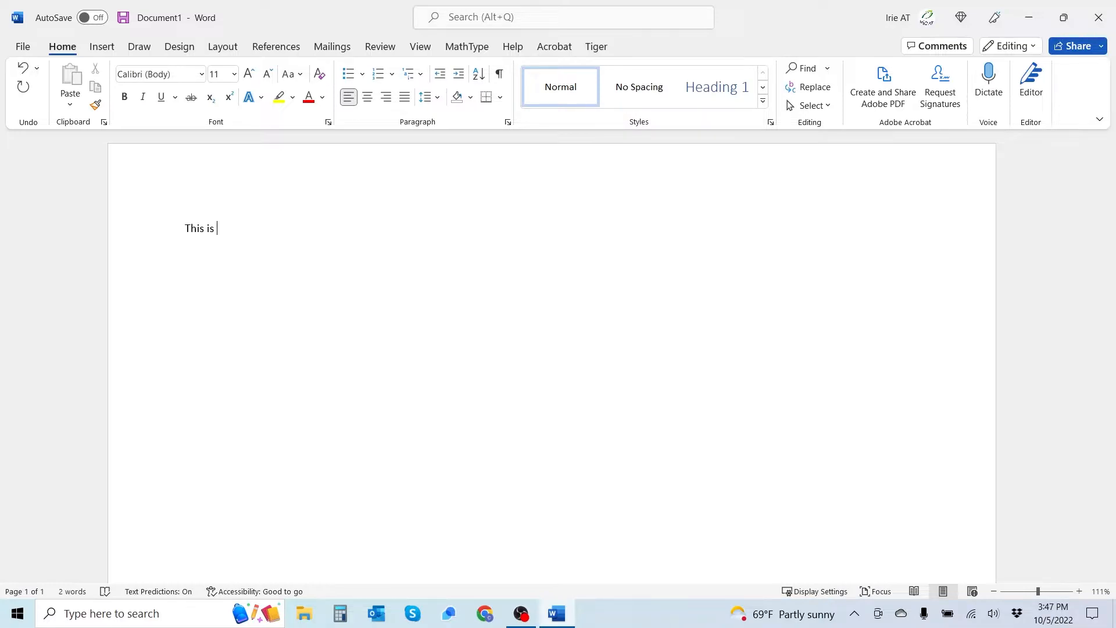
pyautogui.write('a te')
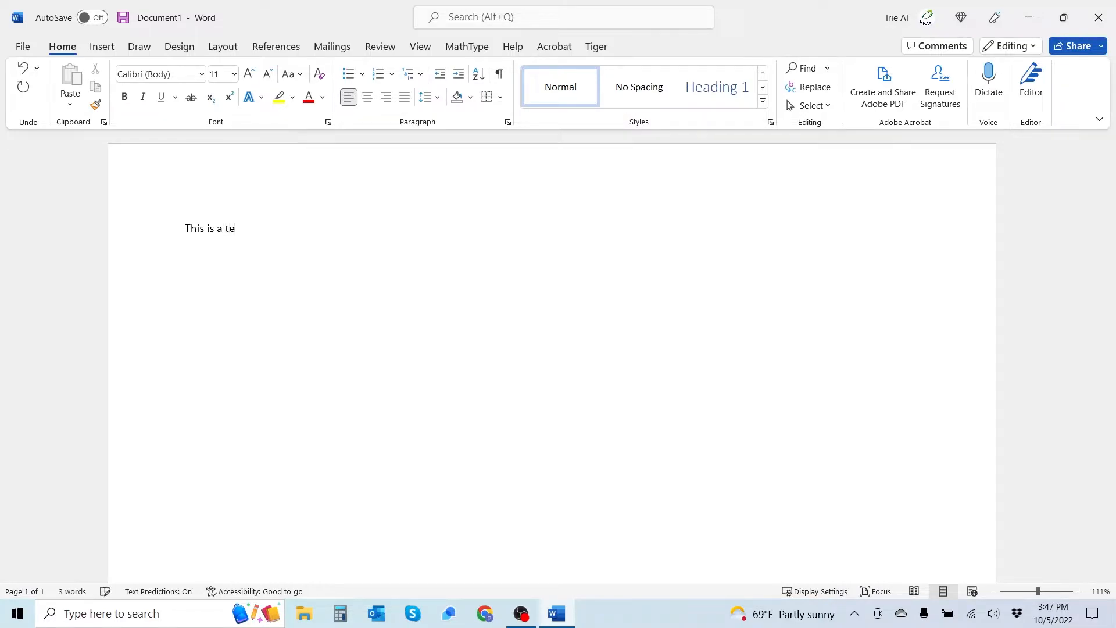
pyautogui.write('st')
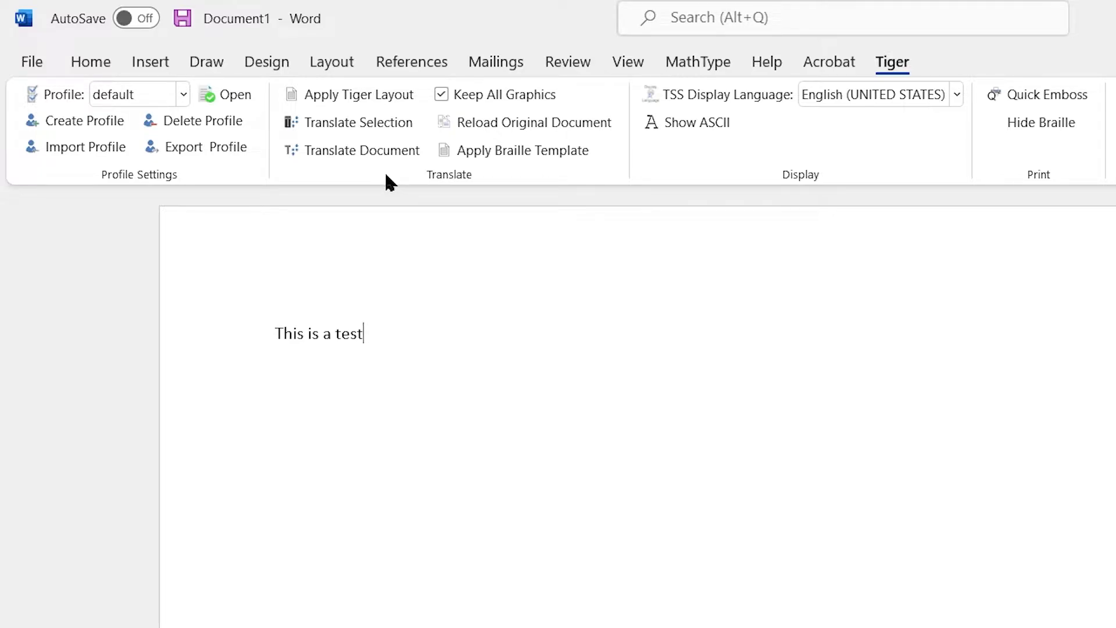
pyautogui.moveTo(367, 130)
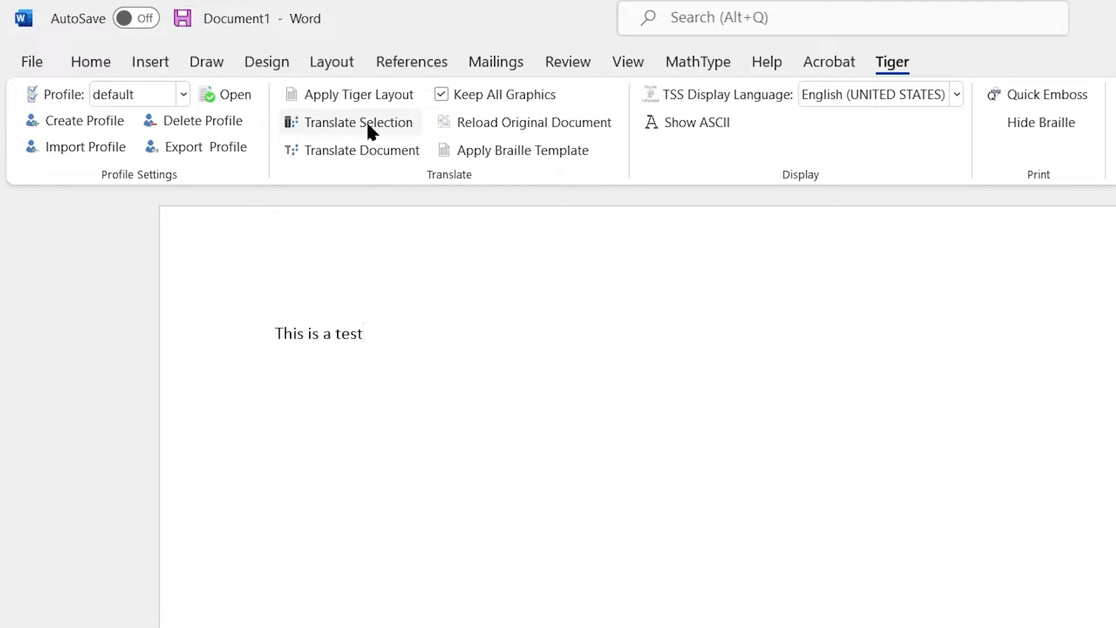
pyautogui.moveTo(388, 326)
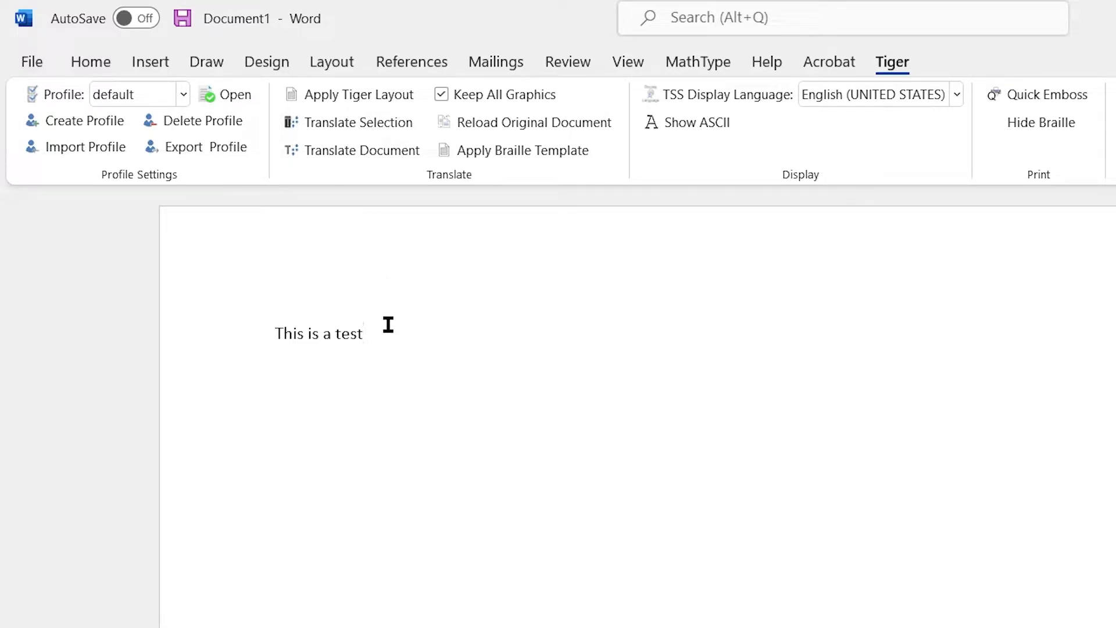
pyautogui.moveTo(381, 181)
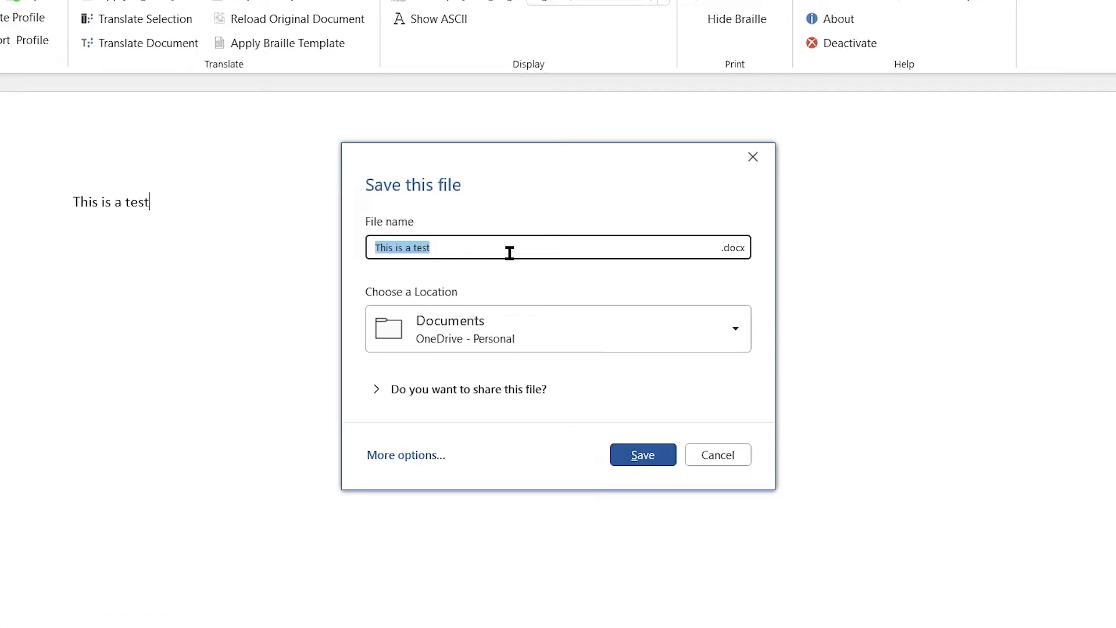
pyautogui.moveTo(495, 245)
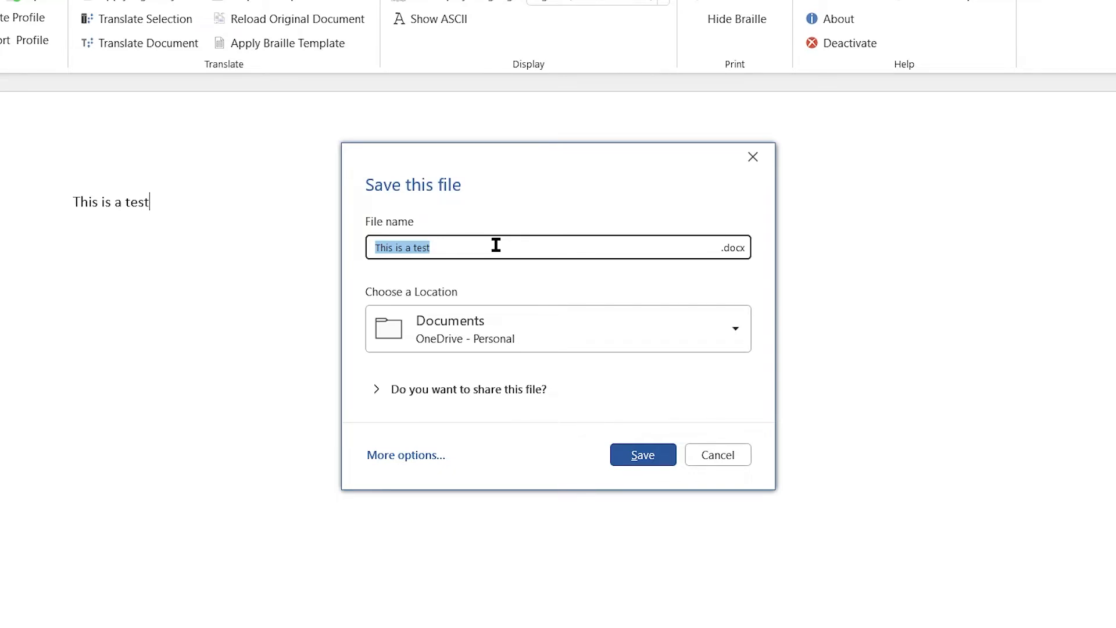
# Save the document as 'Test Page' on the Desktop, starting the braille translation.
pyautogui.press('Delete')
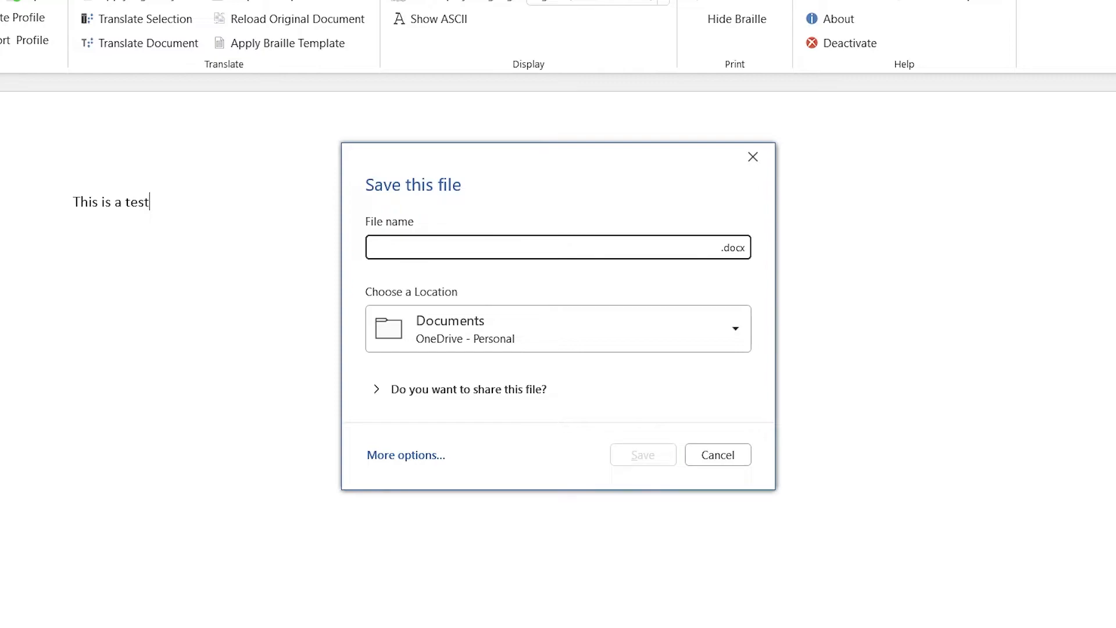
pyautogui.write('Test Page')
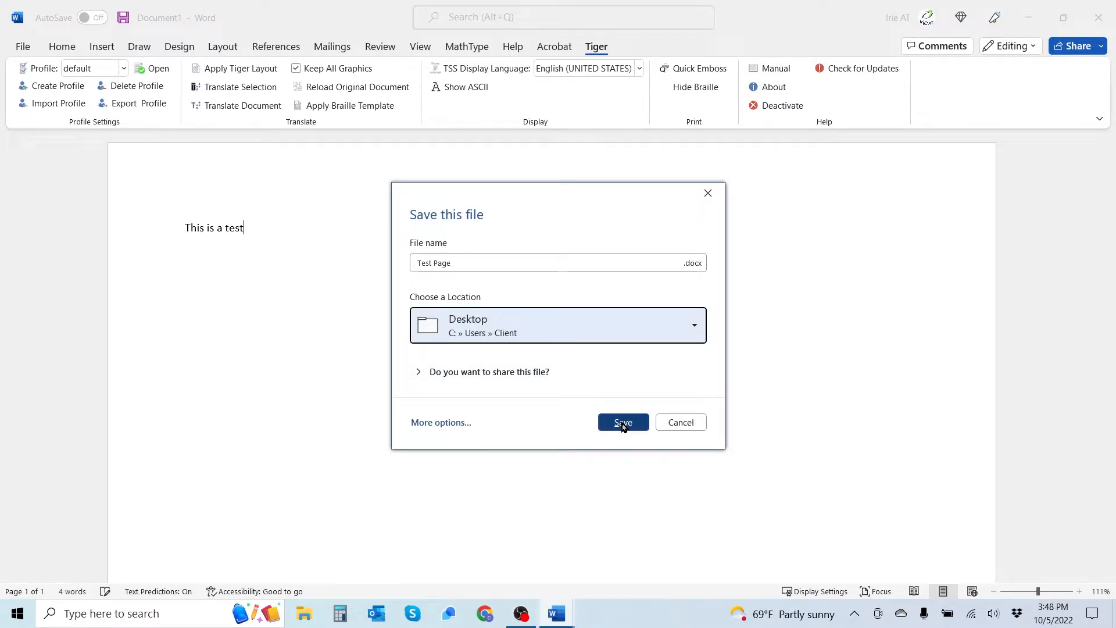
pyautogui.click(623, 422)
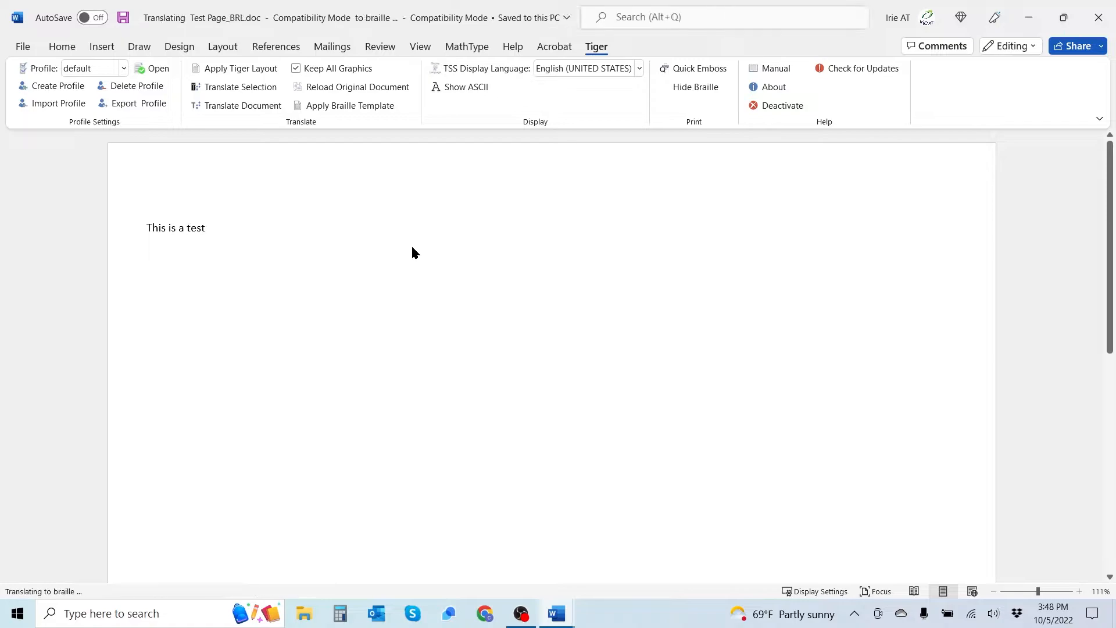
# Wait for Tiger's translation to finish and return to the translated Test Page_BRL.doc page.
pyautogui.click(243, 106)
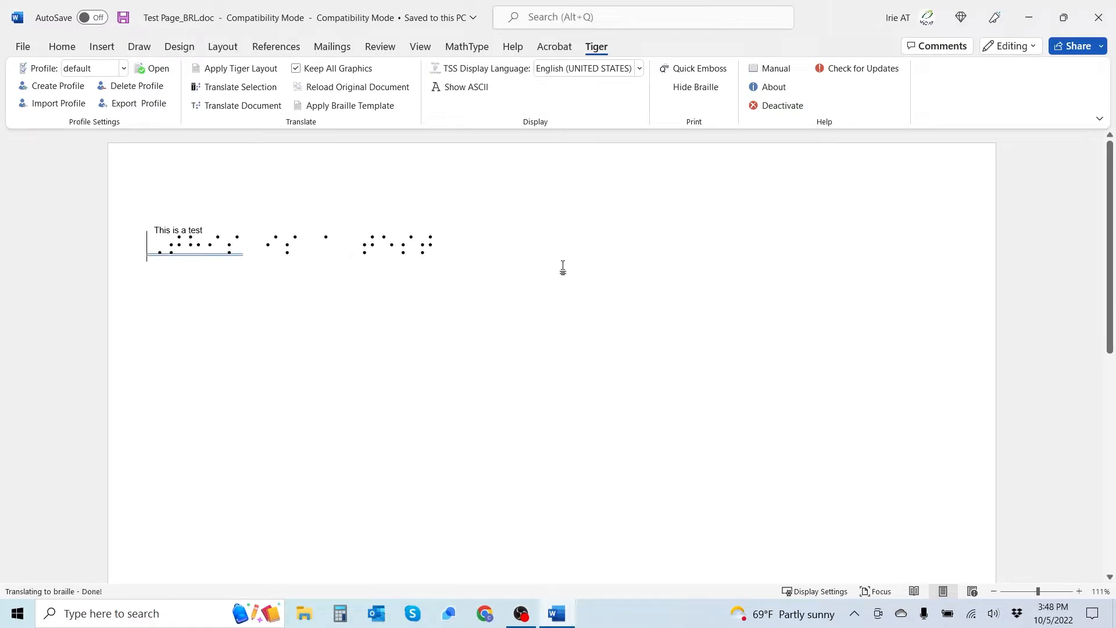
pyautogui.moveTo(573, 259)
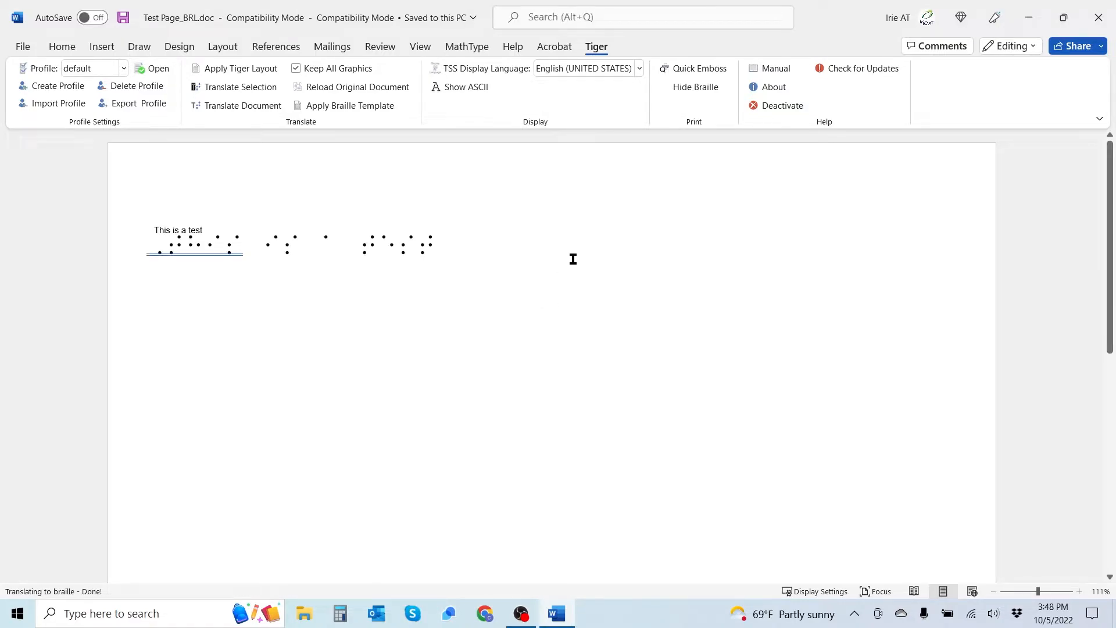
pyautogui.click(187, 245)
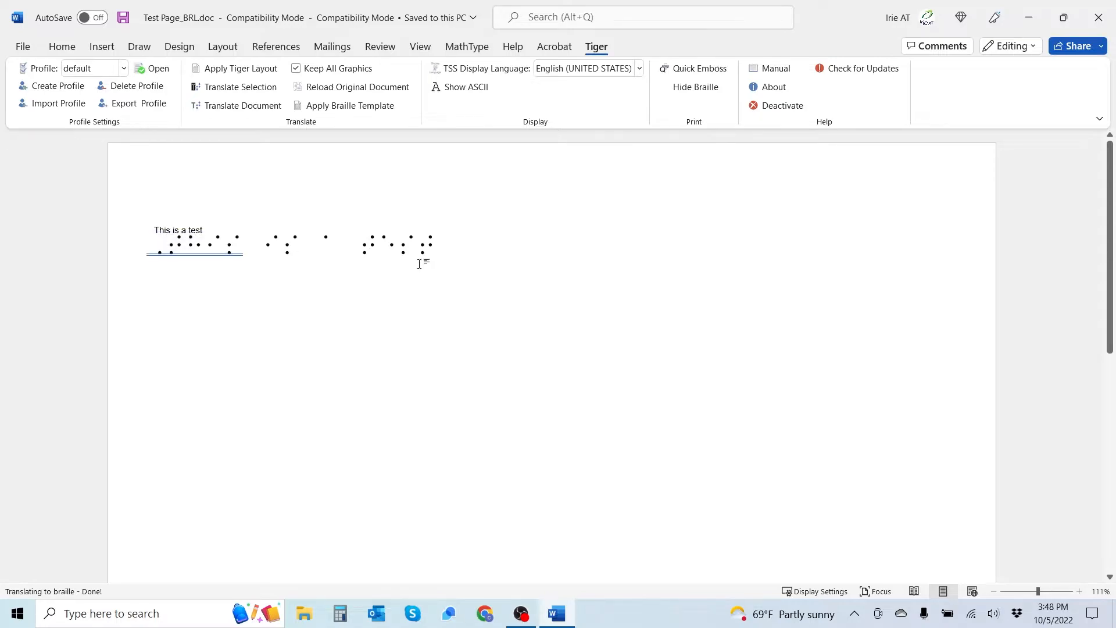
pyautogui.moveTo(475, 241)
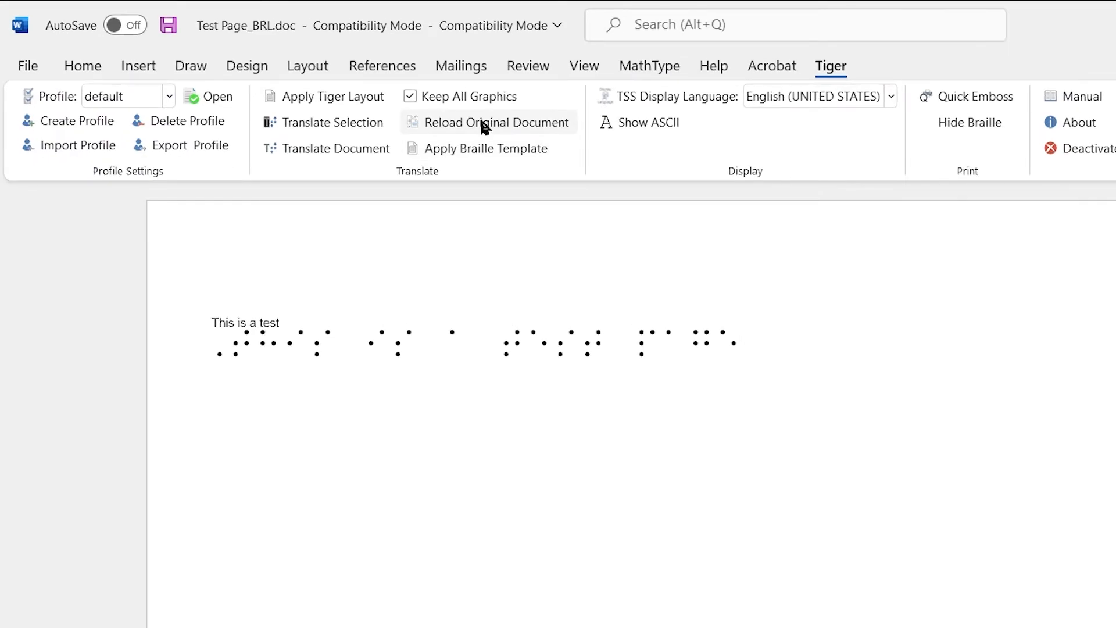
pyautogui.moveTo(504, 130)
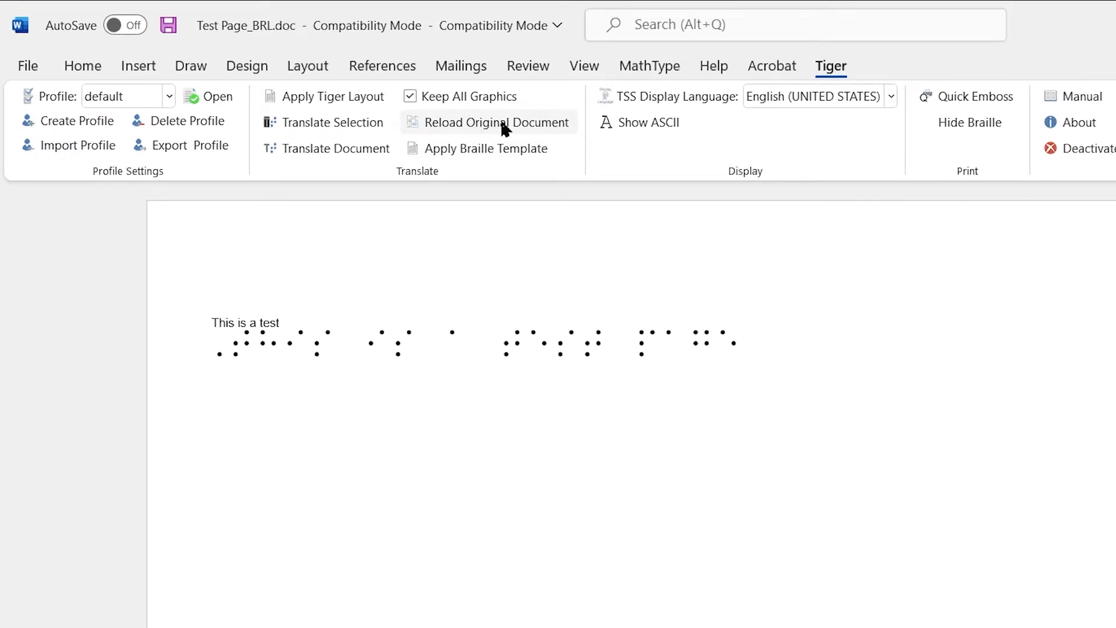
# Discard the braille copy, return to Test Page.docx and erase 'This is a test' to leave a blank page.
pyautogui.click(496, 122)
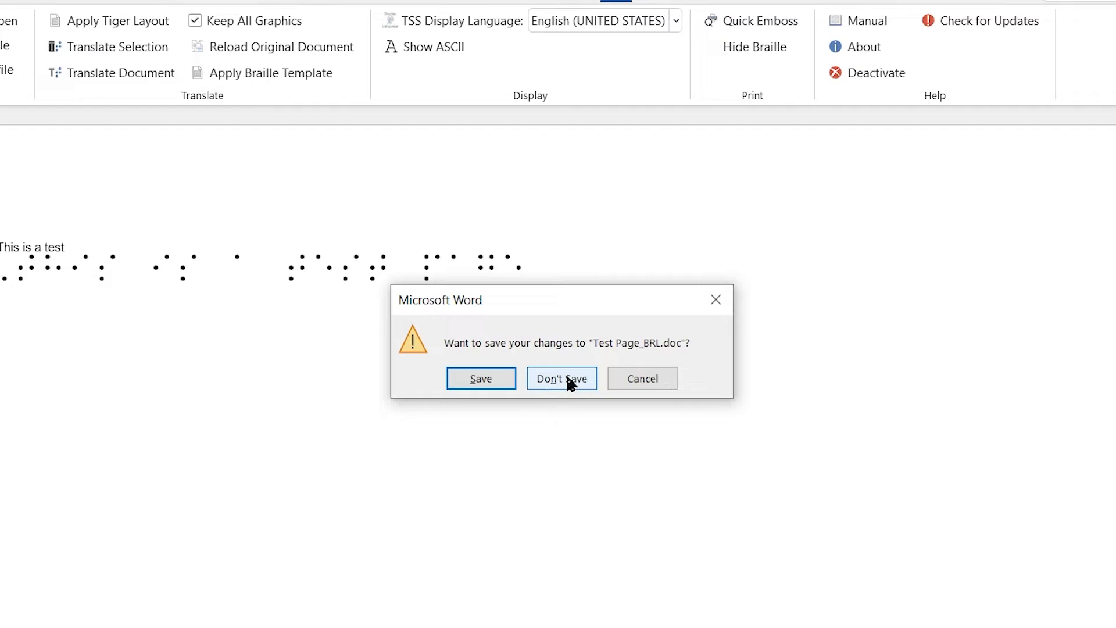
pyautogui.click(561, 379)
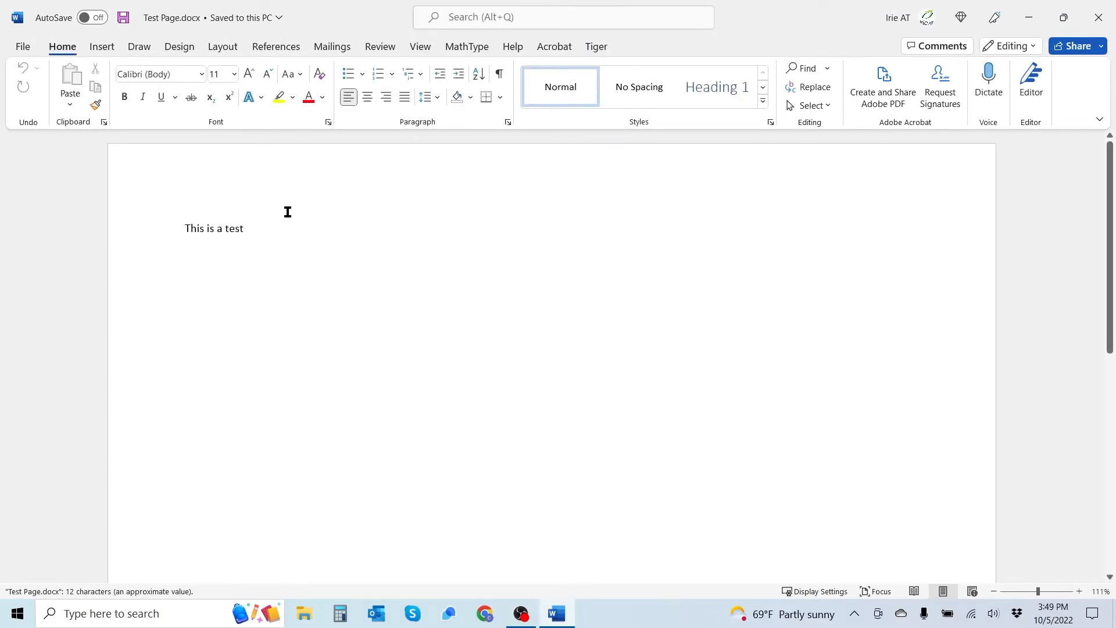
pyautogui.click(274, 228)
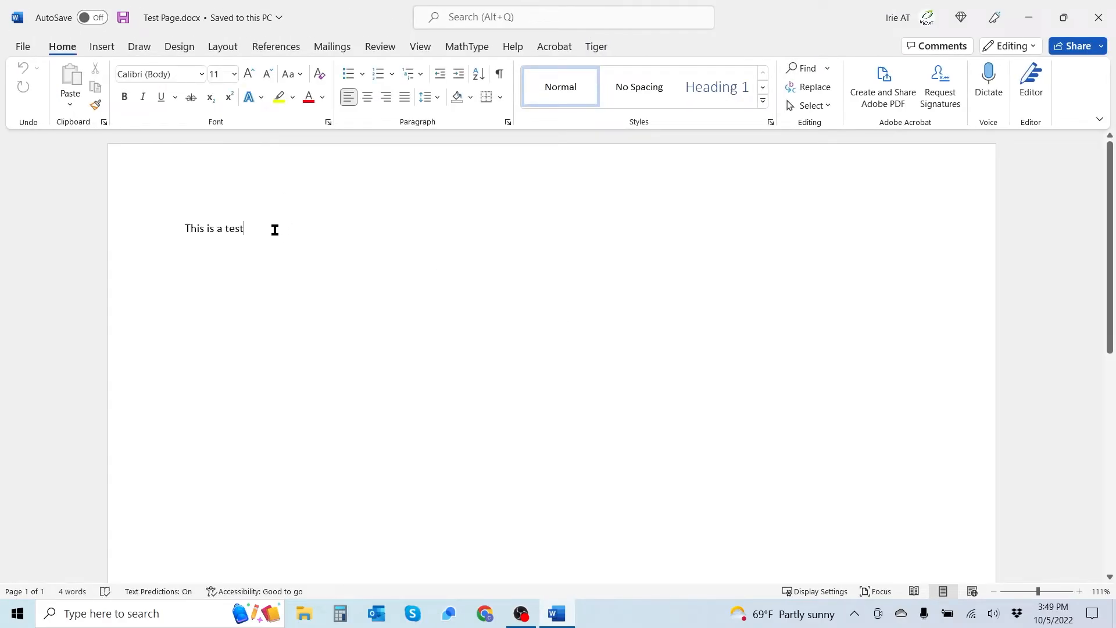
pyautogui.press('BackSpace')
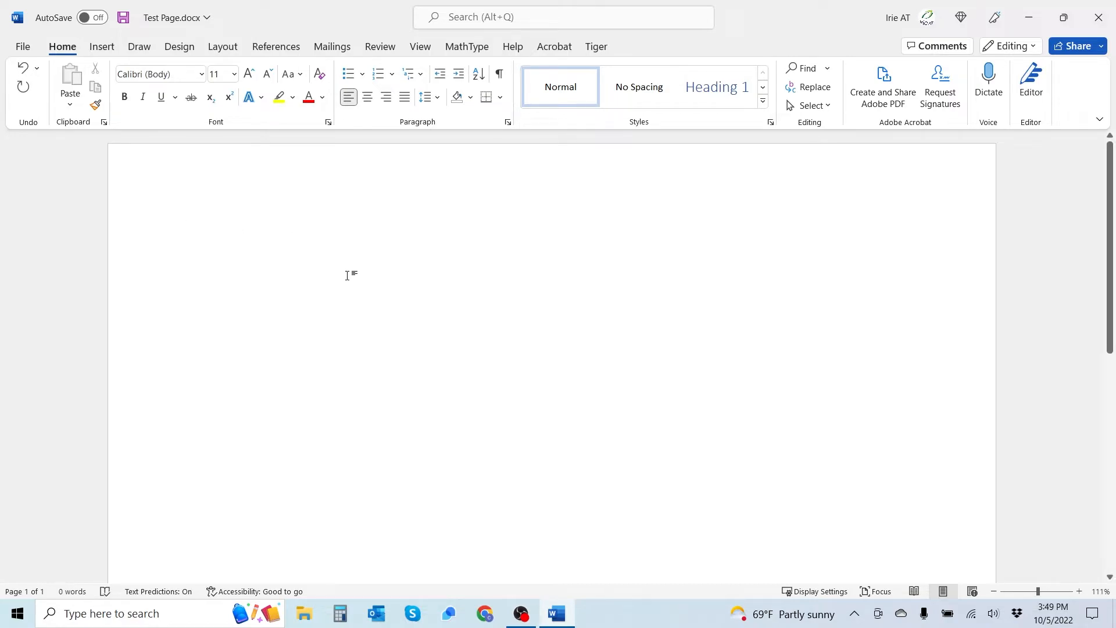
pyautogui.moveTo(339, 309)
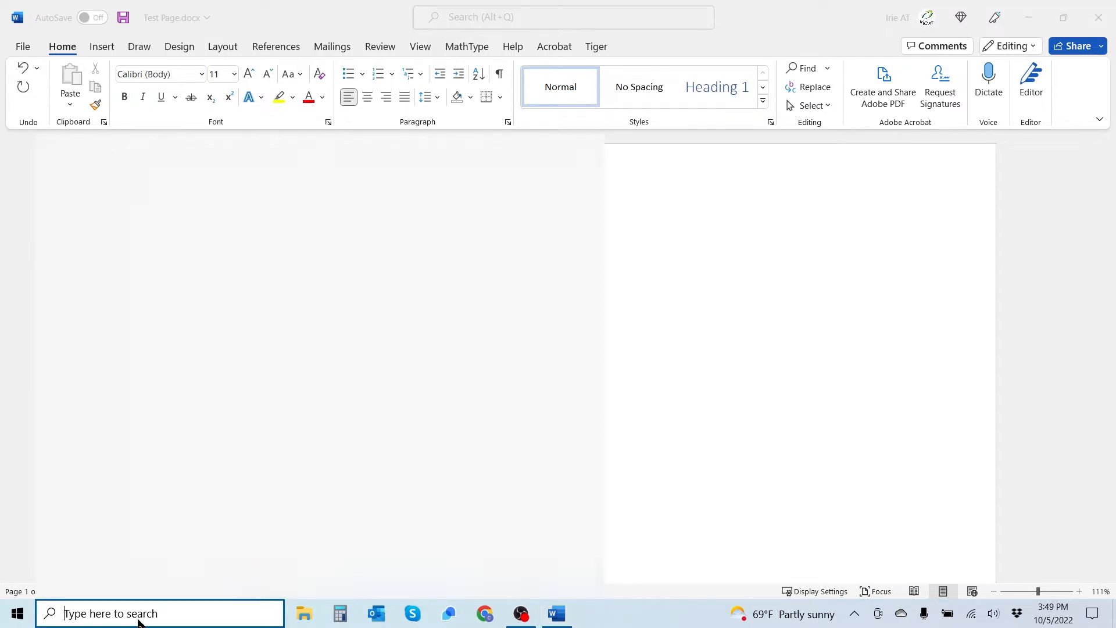
# Launch QuickPaw 8 from the taskbar search results.
pyautogui.click(138, 614)
pyautogui.write('quickpaw')
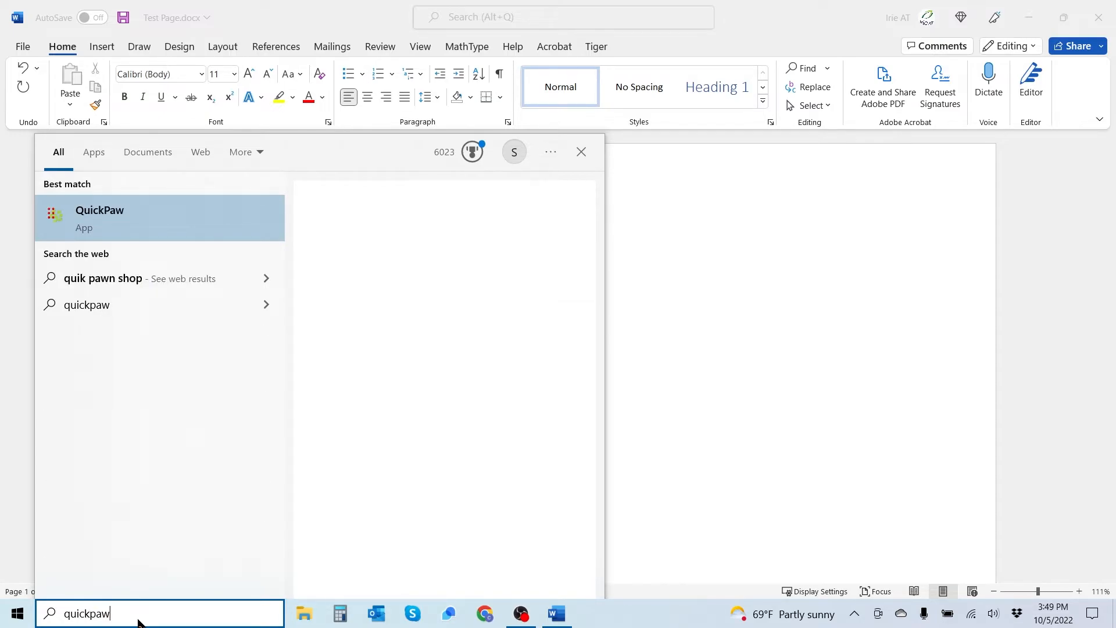
pyautogui.click(100, 219)
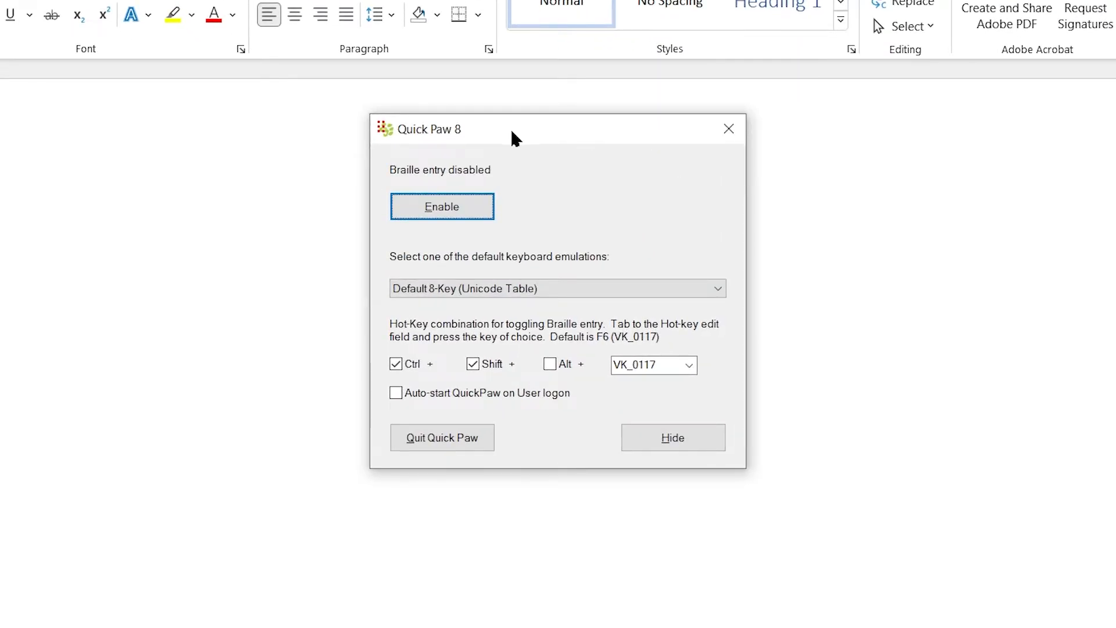
pyautogui.moveTo(584, 141)
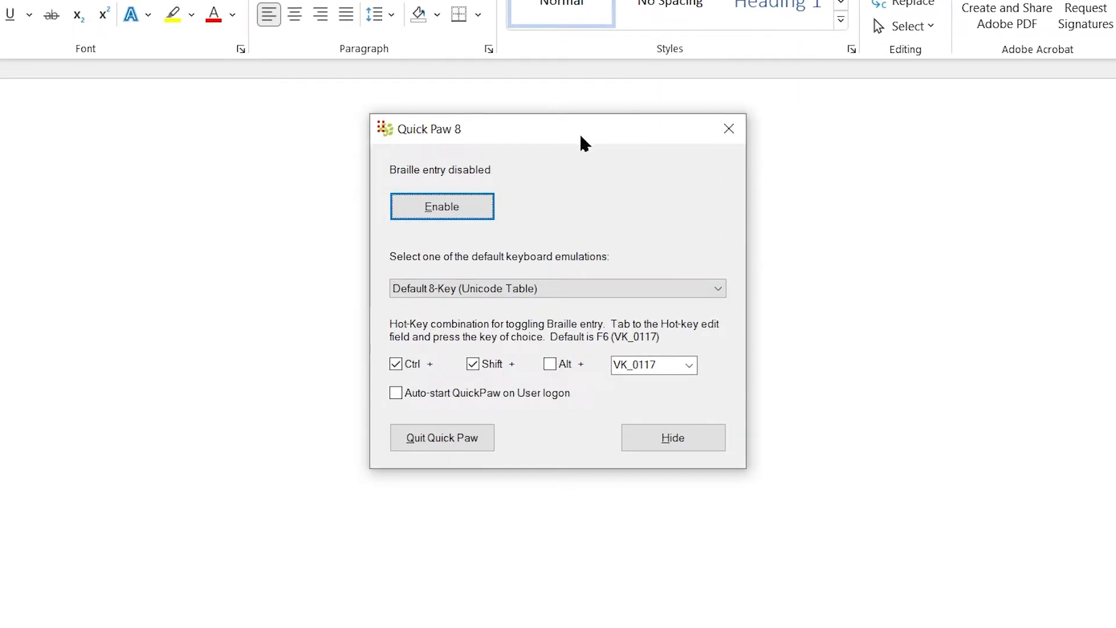
pyautogui.moveTo(544, 184)
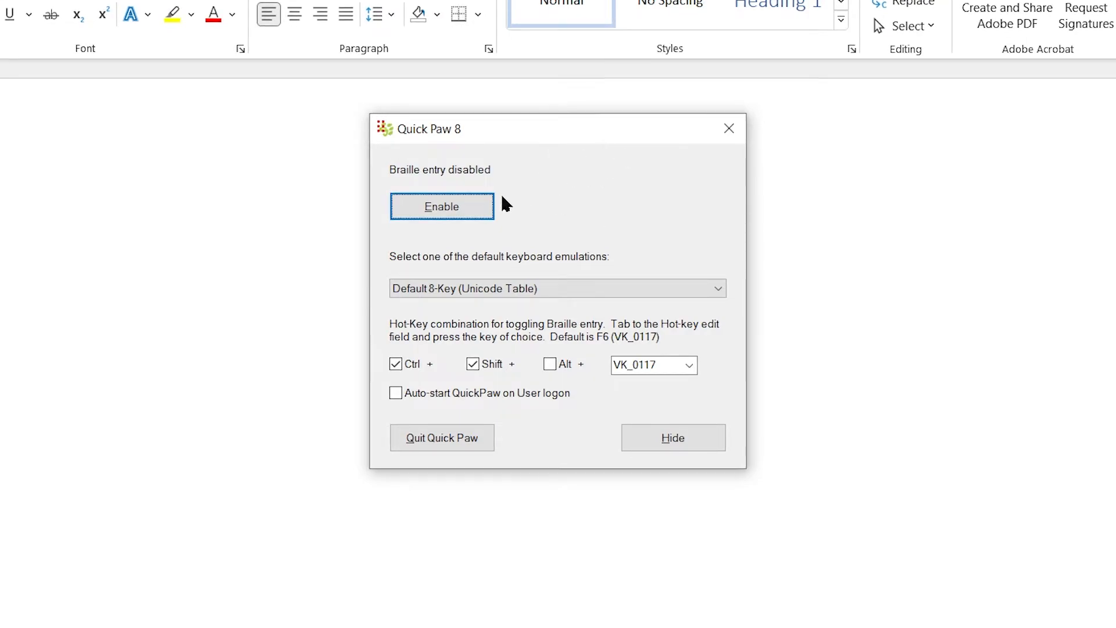
pyautogui.moveTo(720, 134)
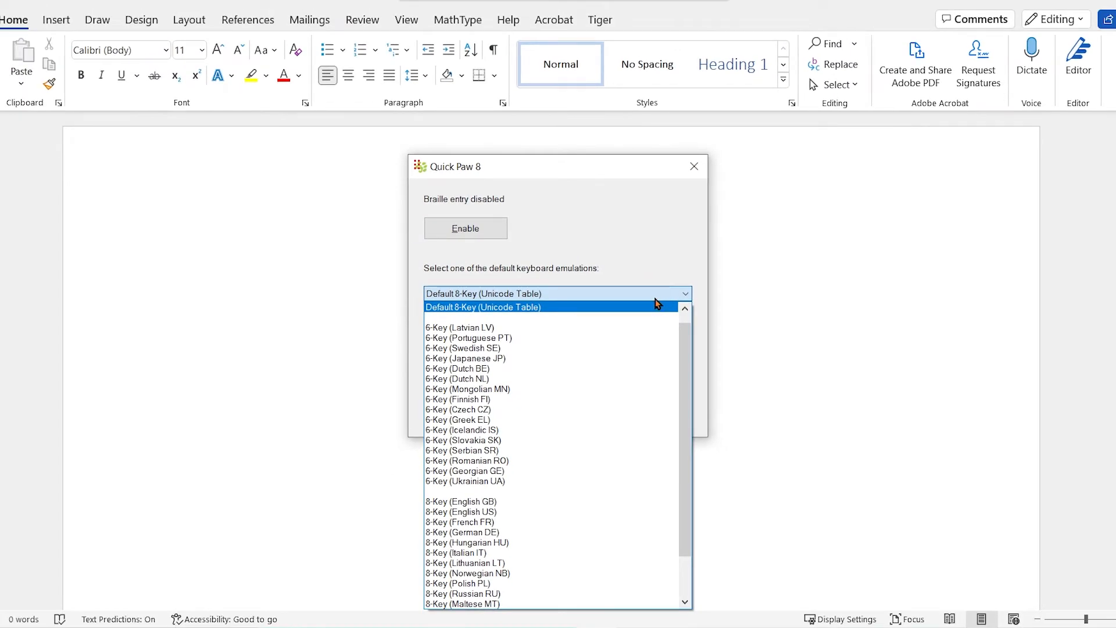
pyautogui.moveTo(635, 298)
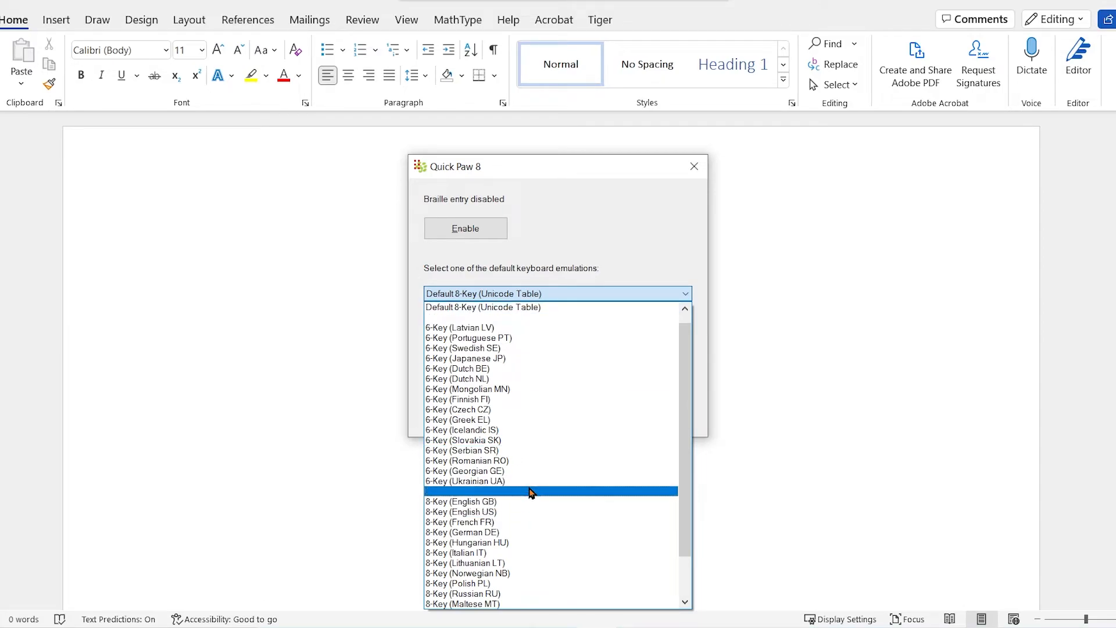
pyautogui.moveTo(540, 325)
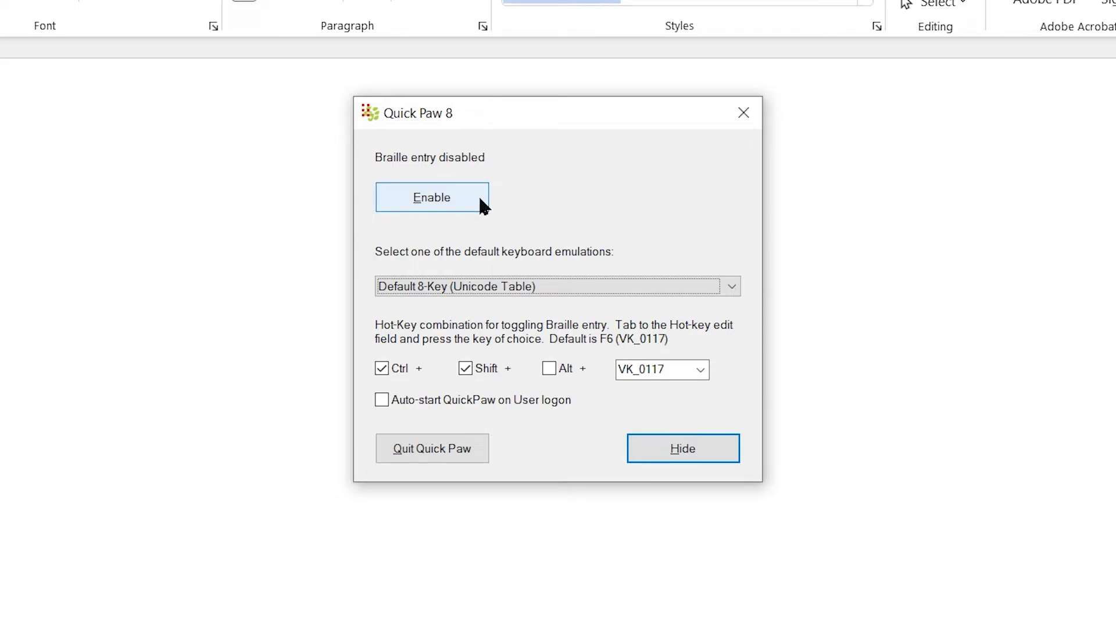
pyautogui.moveTo(489, 300)
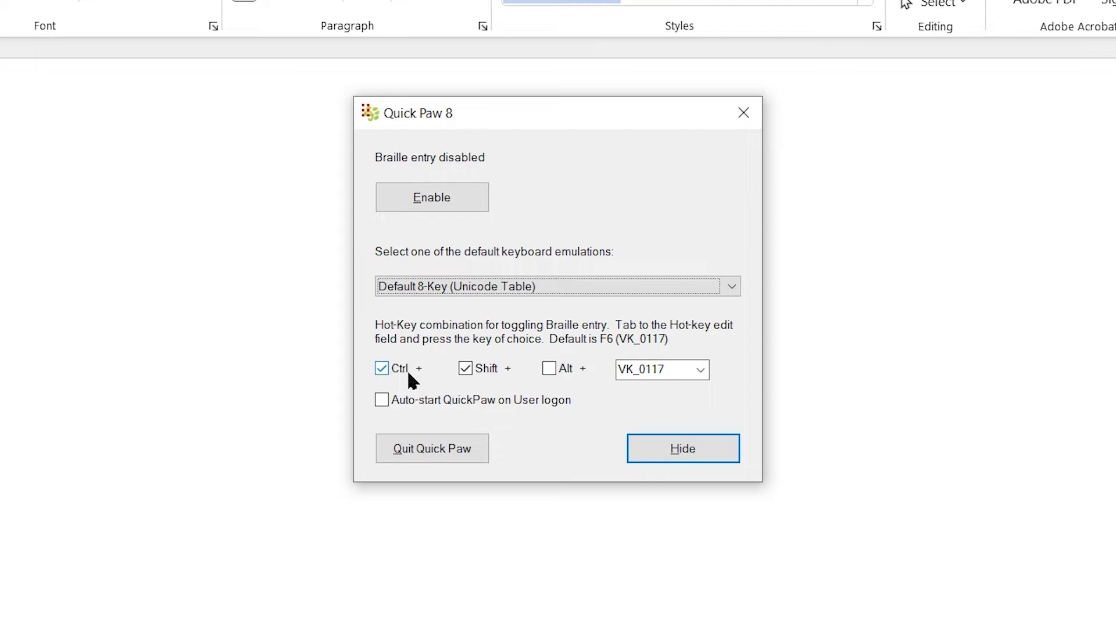
pyautogui.moveTo(423, 379)
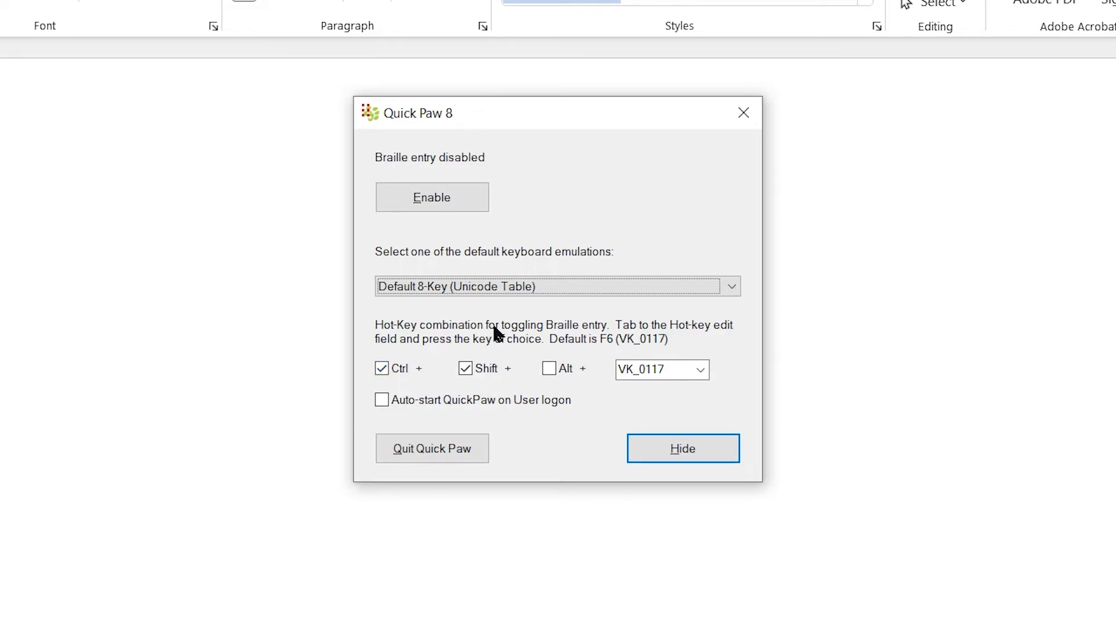
# Enable 8-key braille entry using the Default 8-Key (Unicode Table) emulation.
pyautogui.press('ctrl')
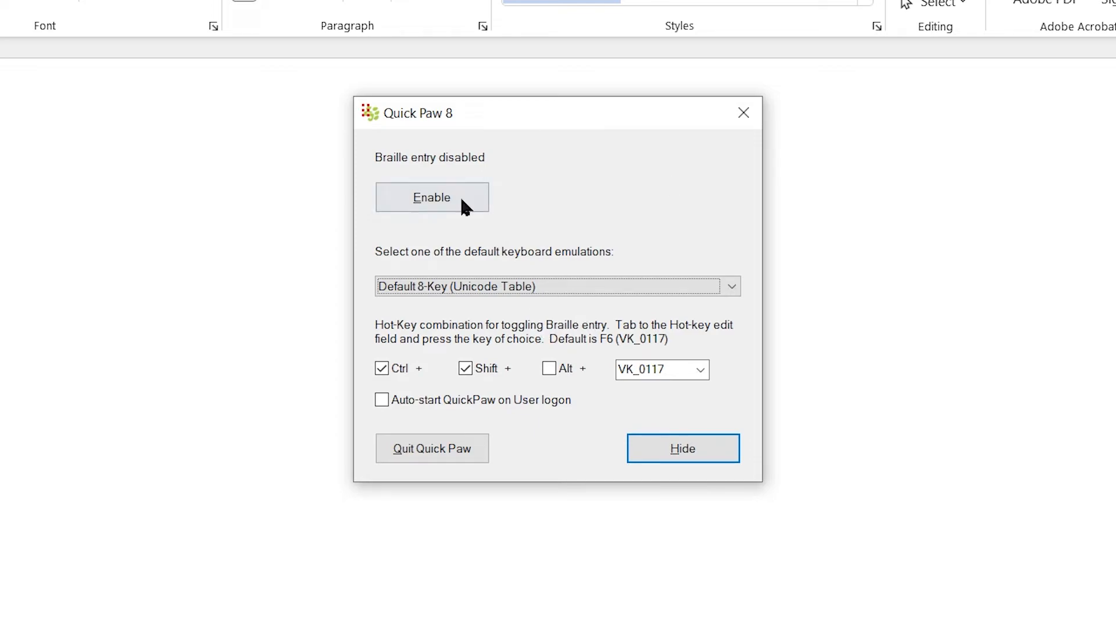
pyautogui.click(433, 197)
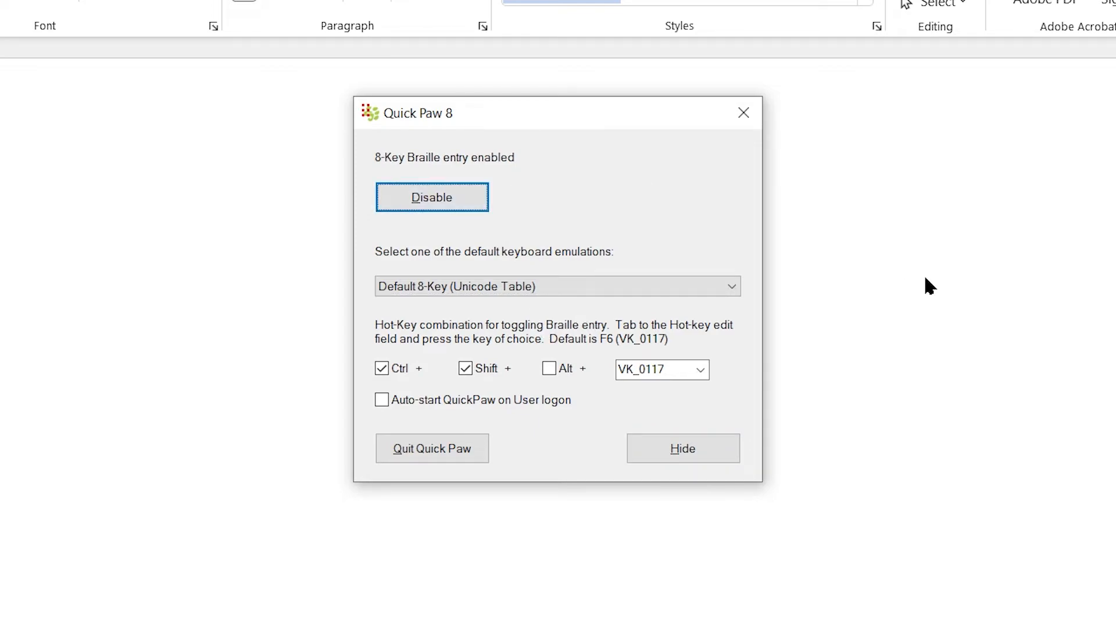
# Hide QuickPaw and enter braille characters at the top of the blank Word page.
pyautogui.click(683, 448)
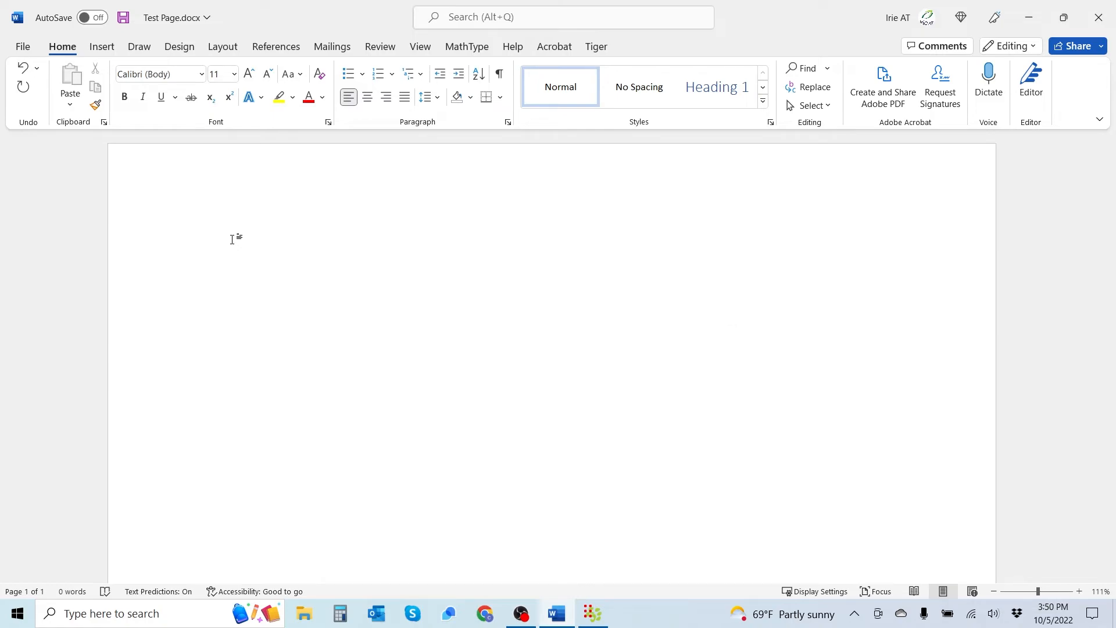
pyautogui.click(185, 227)
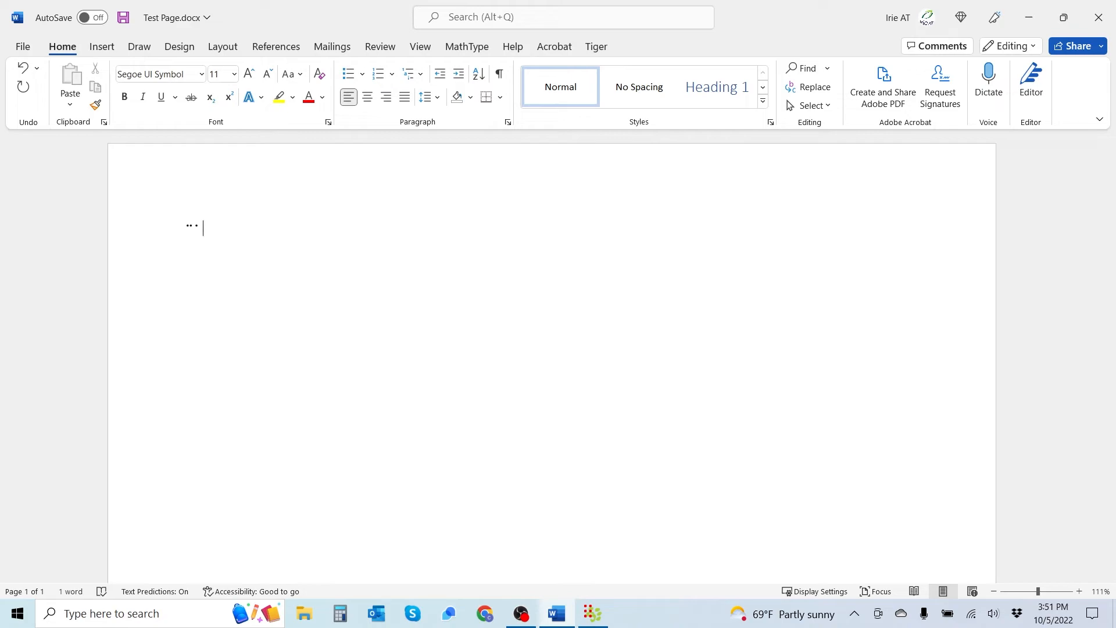
pyautogui.write('∷')
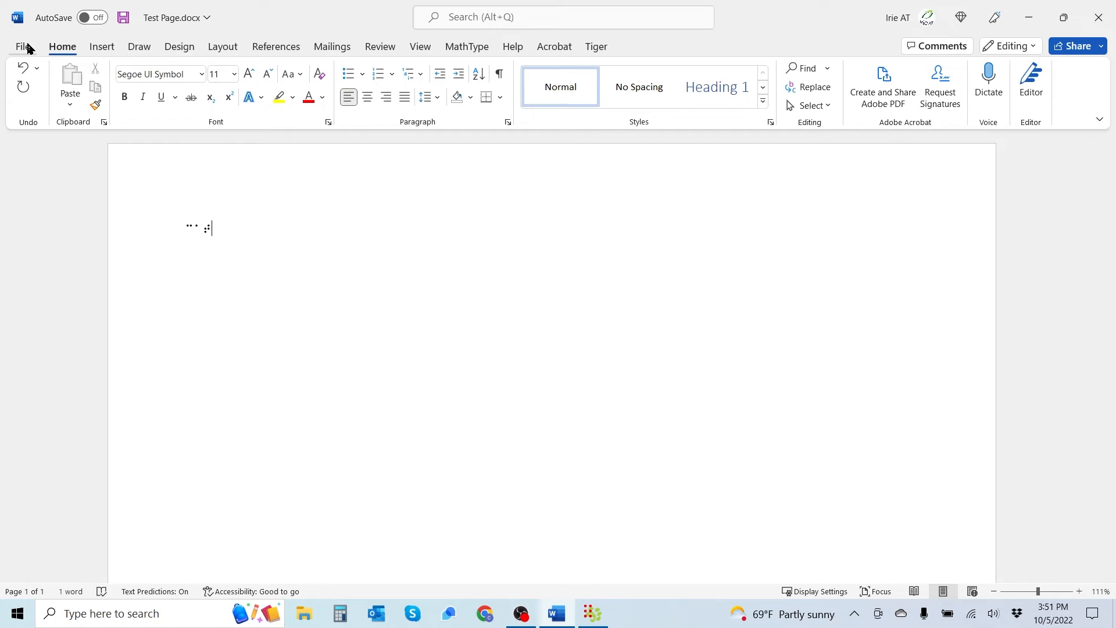
# Print the braille page to the Irie AT BrailleTrac 120 embosser.
pyautogui.click(19, 47)
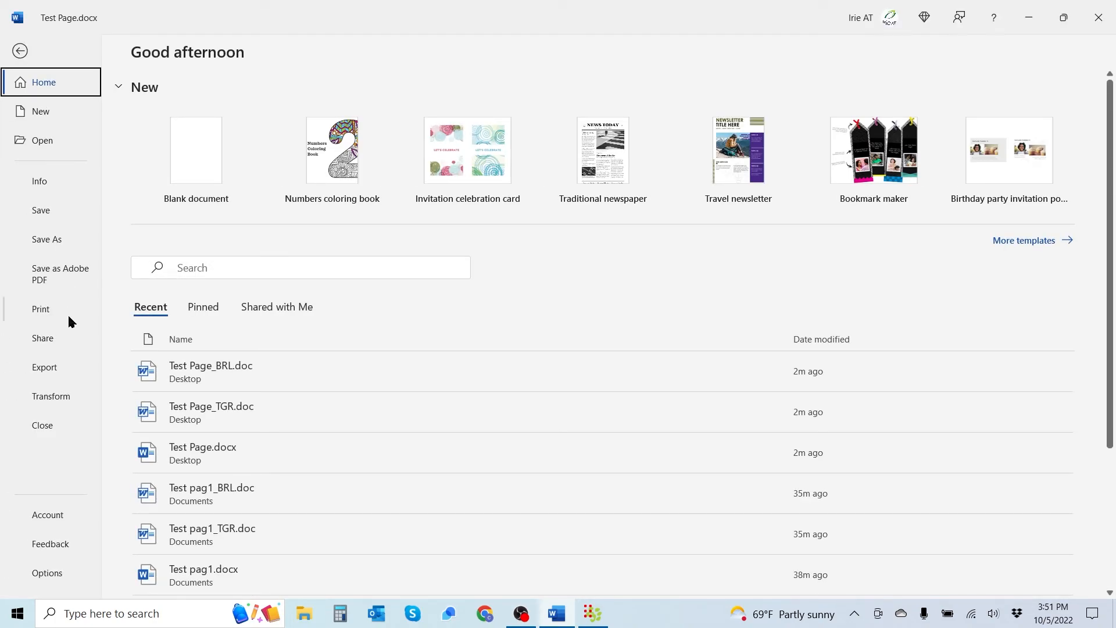
pyautogui.click(41, 309)
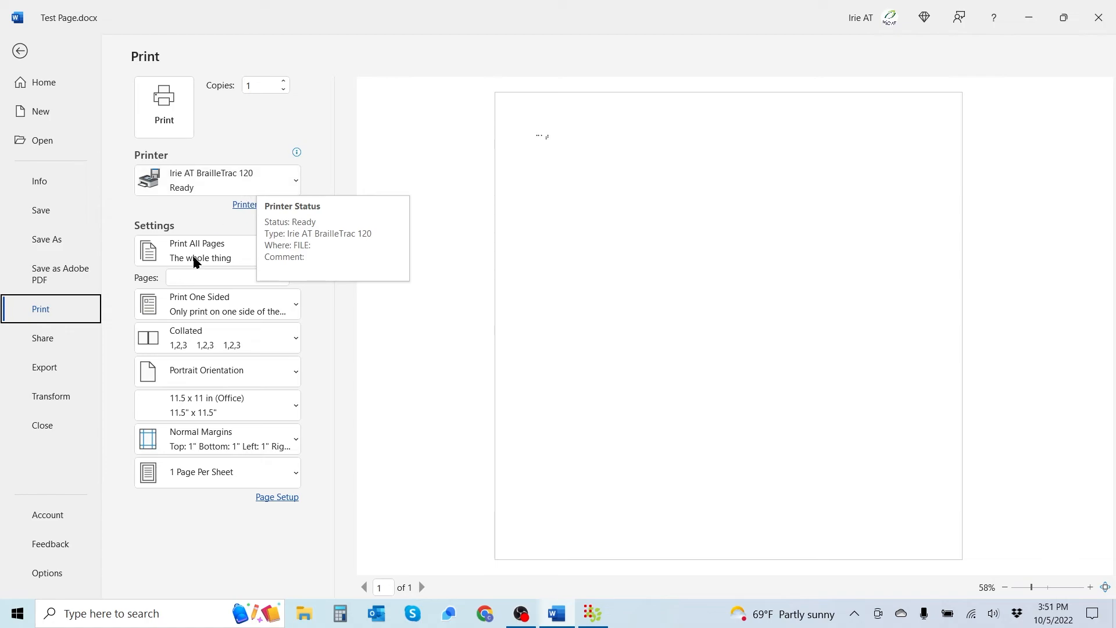
pyautogui.moveTo(219, 158)
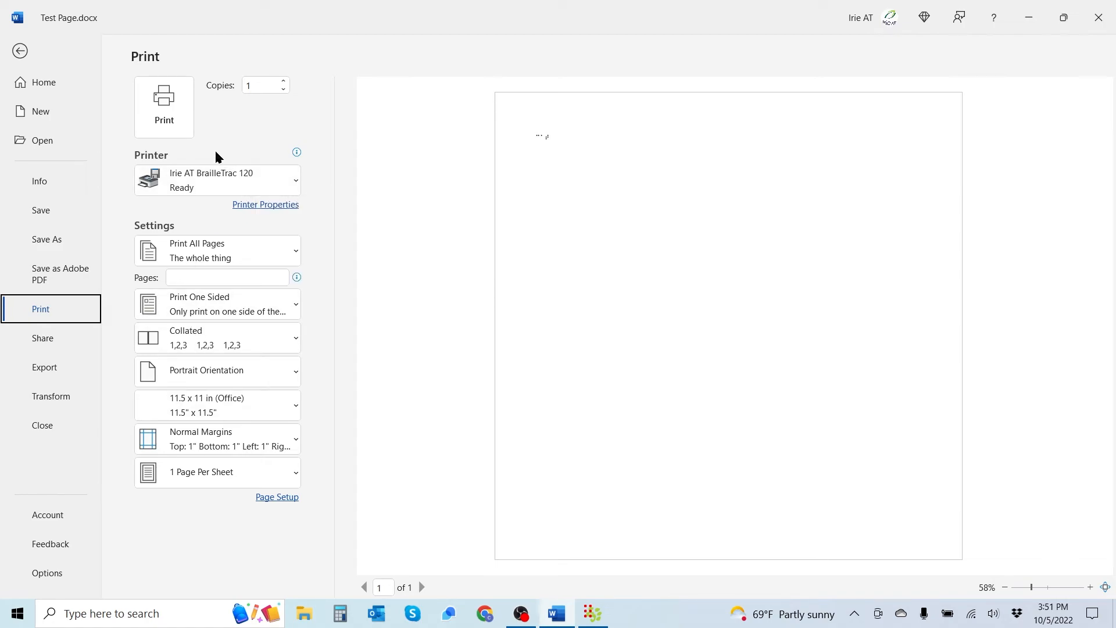
pyautogui.moveTo(249, 137)
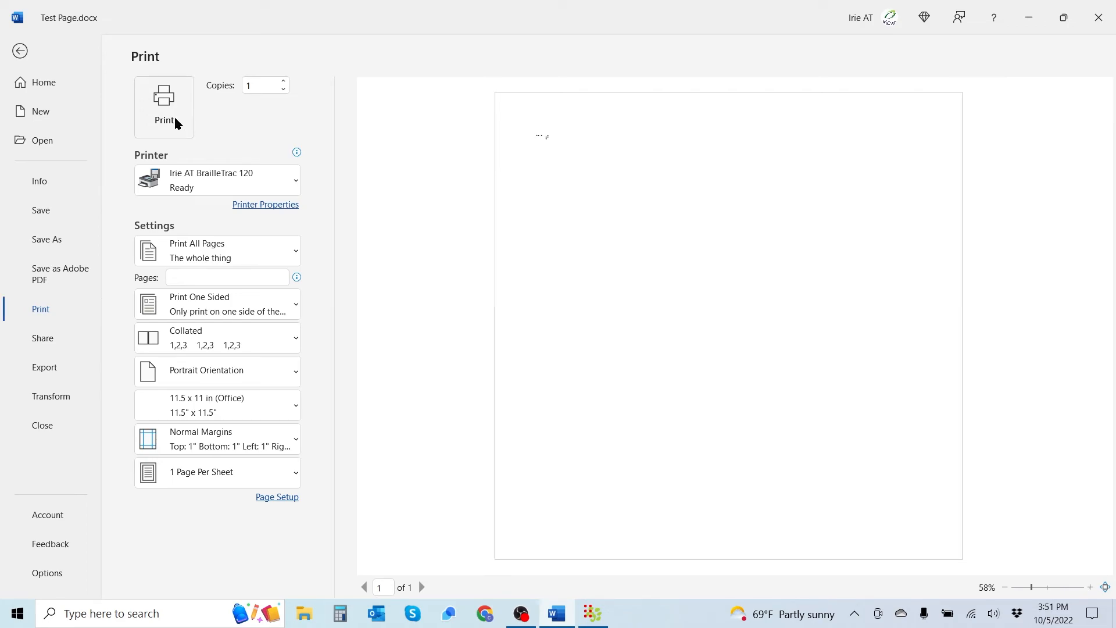
pyautogui.click(20, 51)
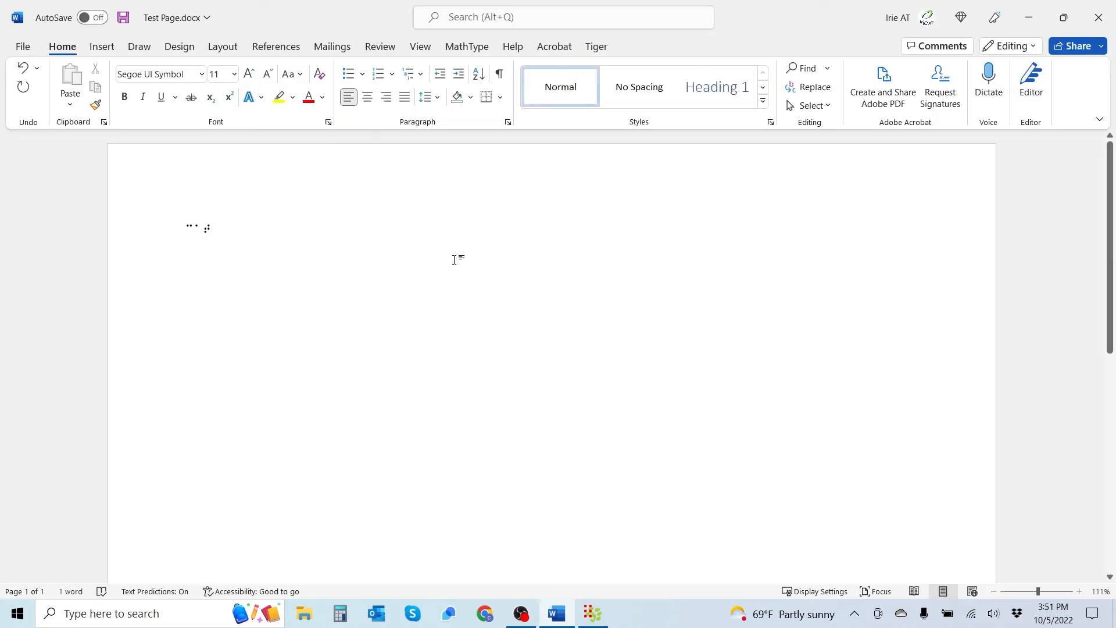